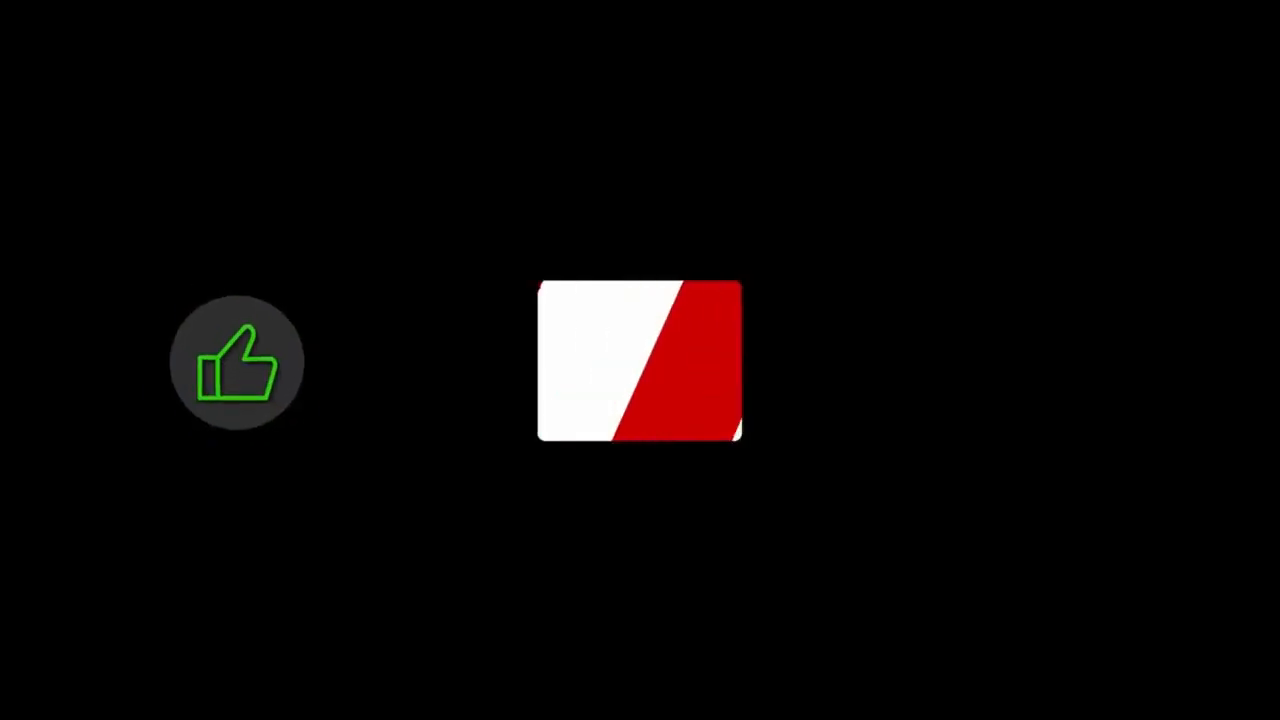
click(640, 360)
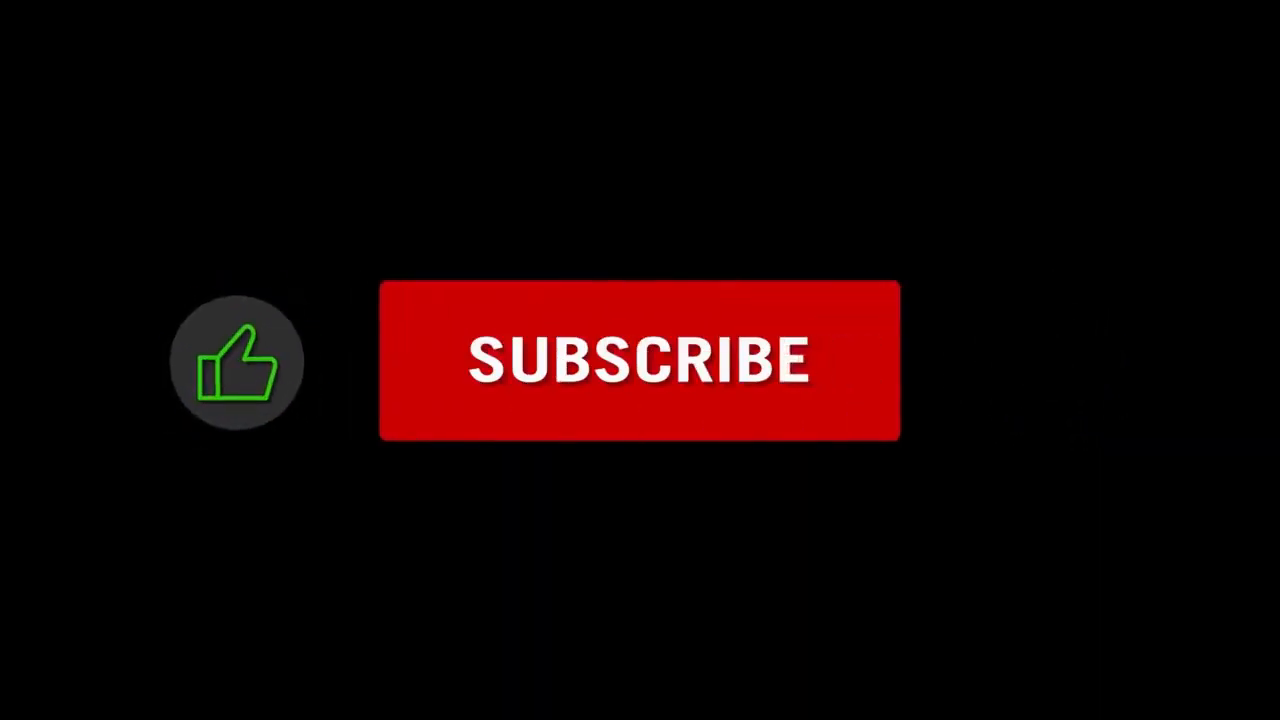
click(640, 361)
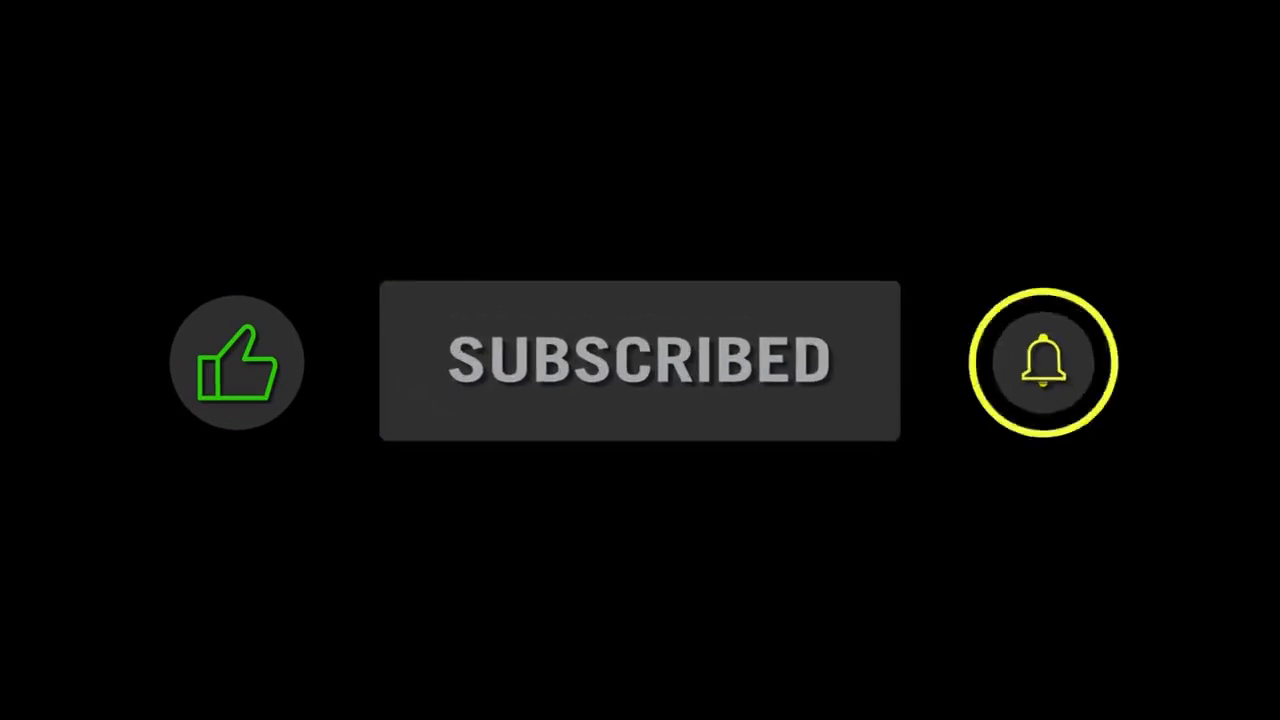